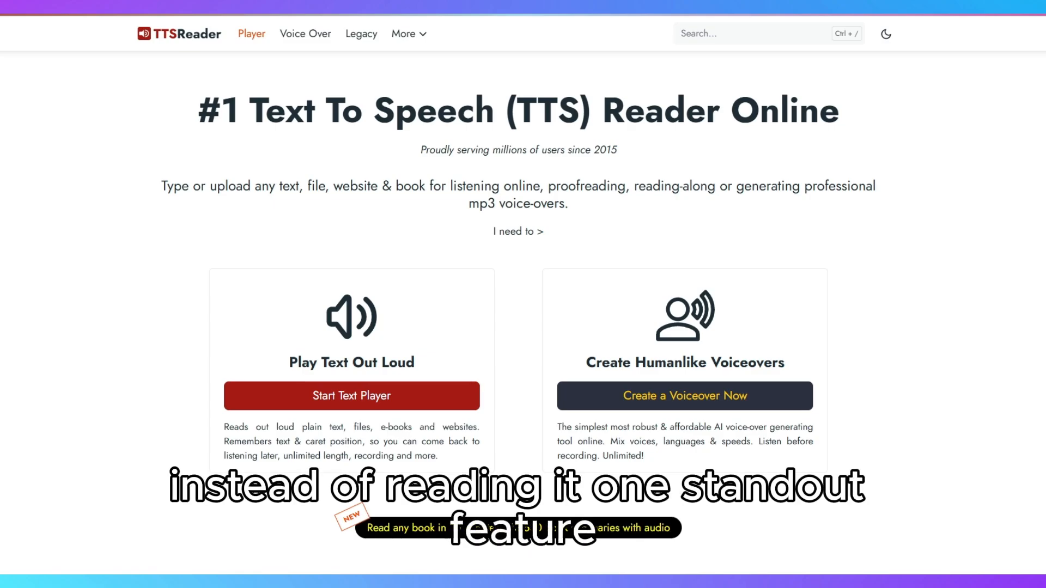
scroll("down", 3)
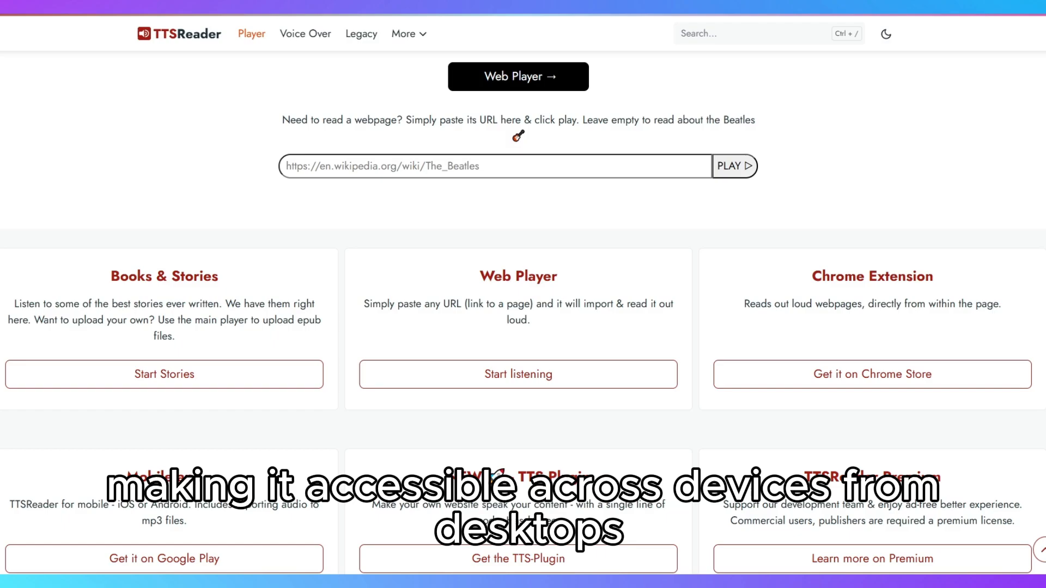
scroll("down", 3)
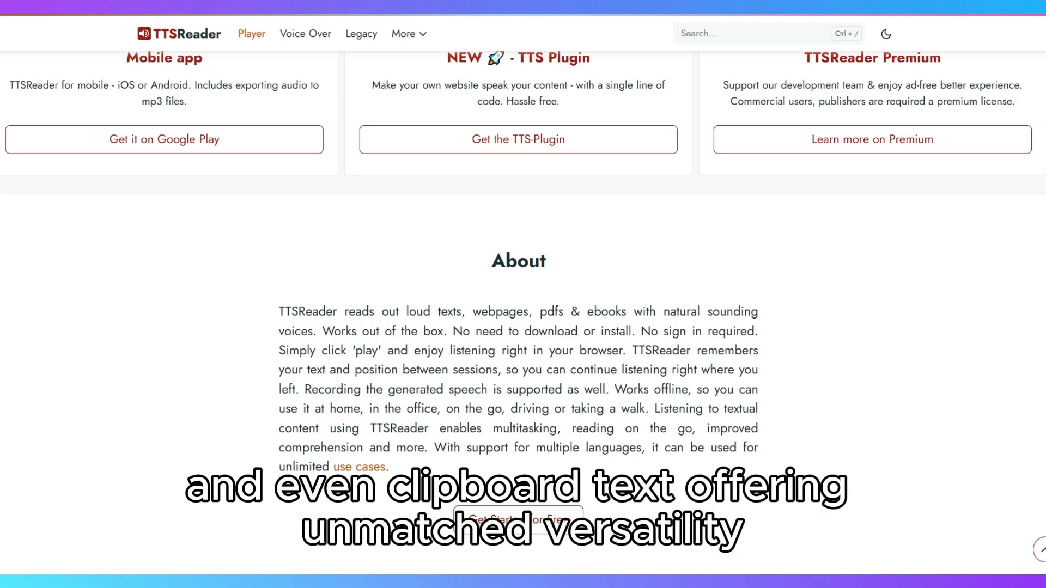
scroll("down", 3)
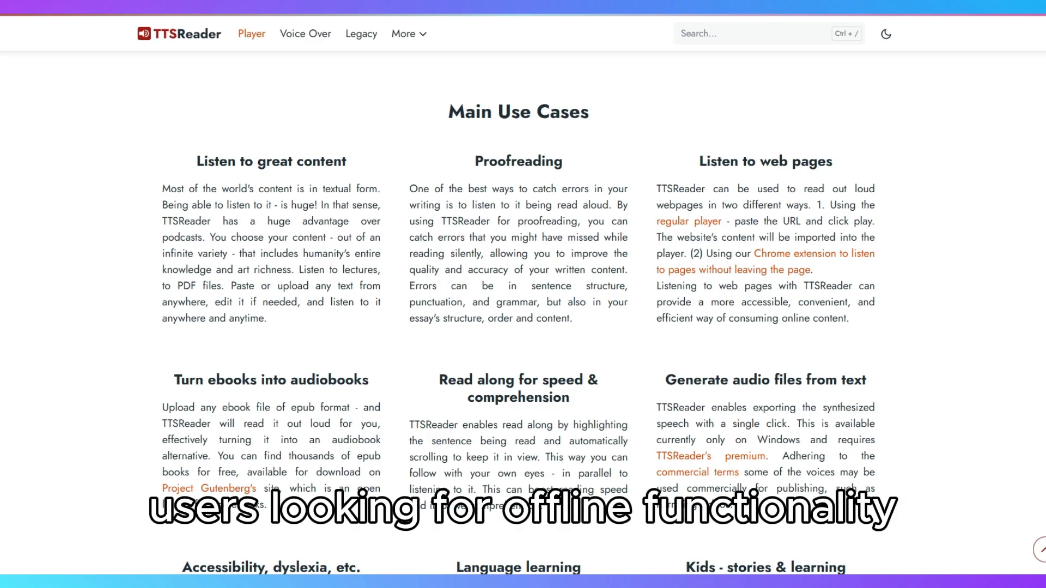
scroll("down", 3)
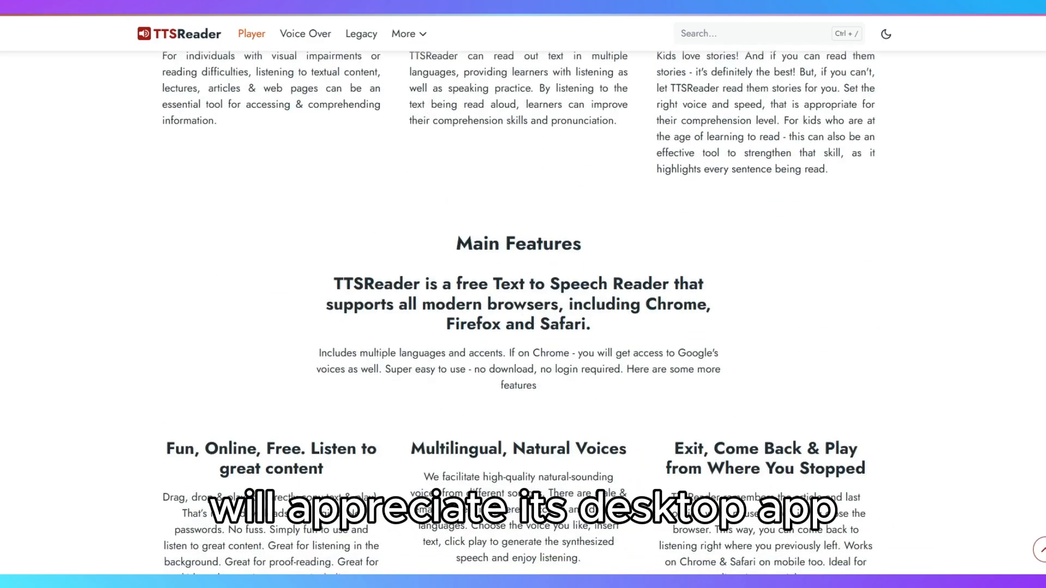
scroll("down", 3)
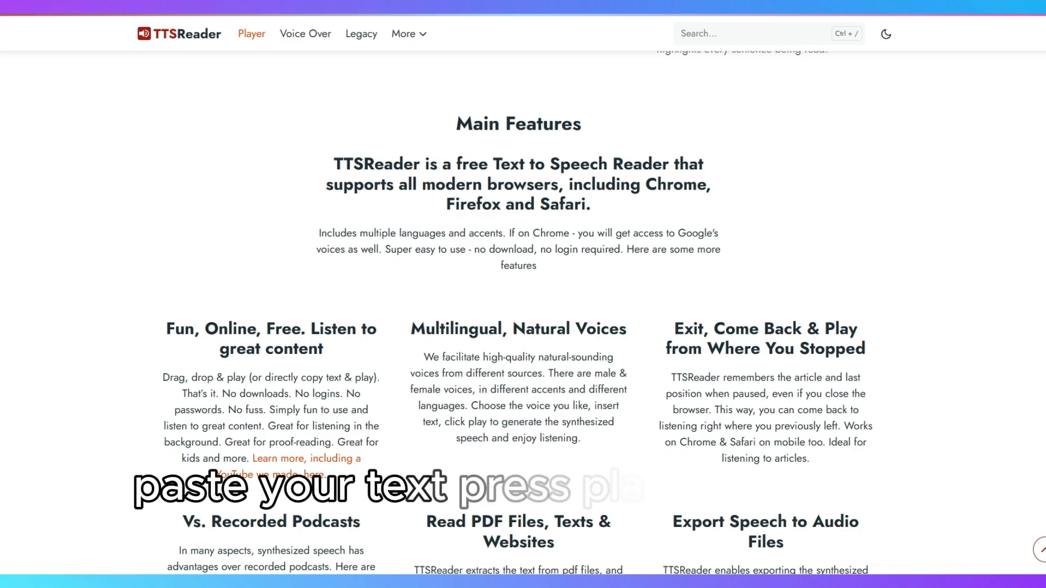
scroll("down", 3)
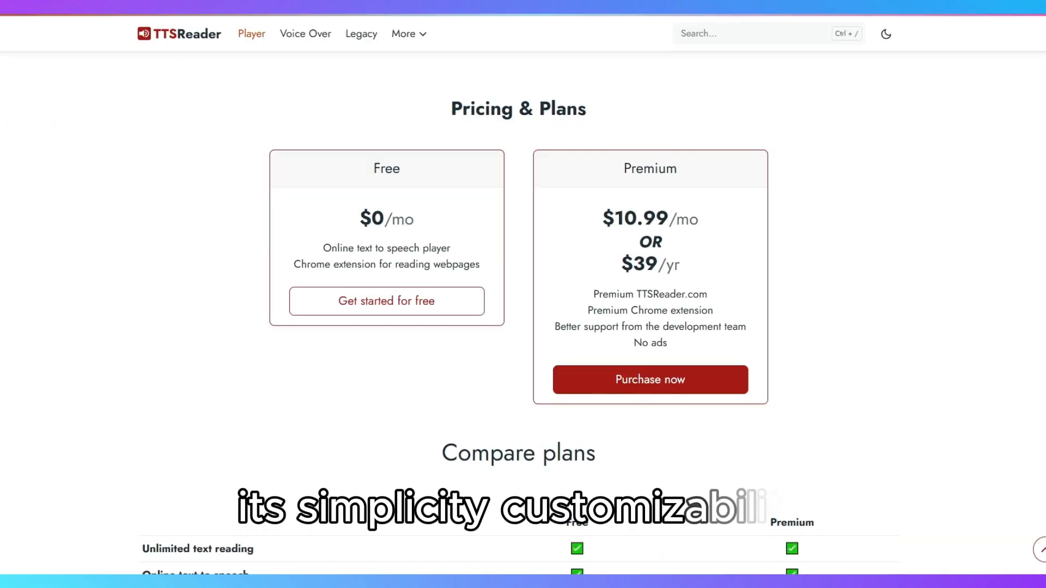
scroll("down", 3)
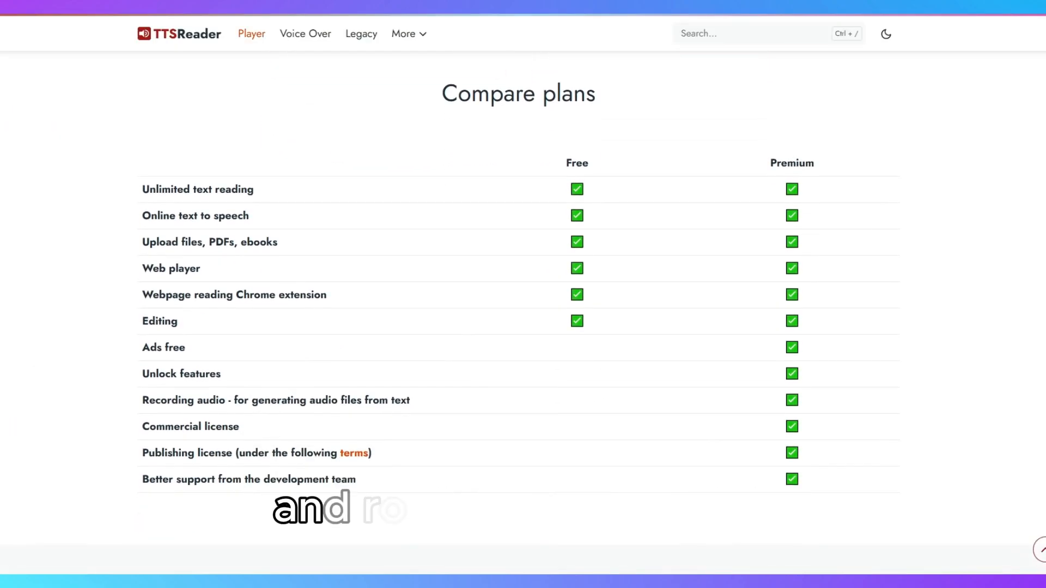